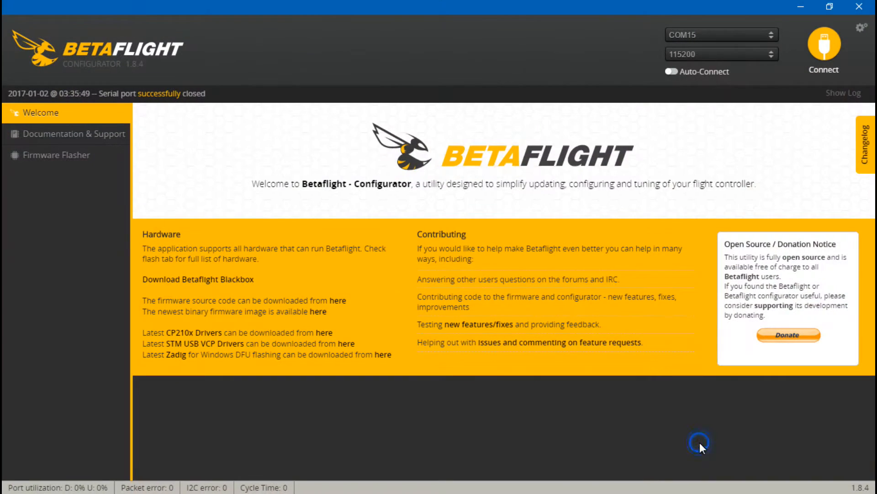
# Step: Connect to the flight controller and open the Configuration tab
pyautogui.click(823, 47)
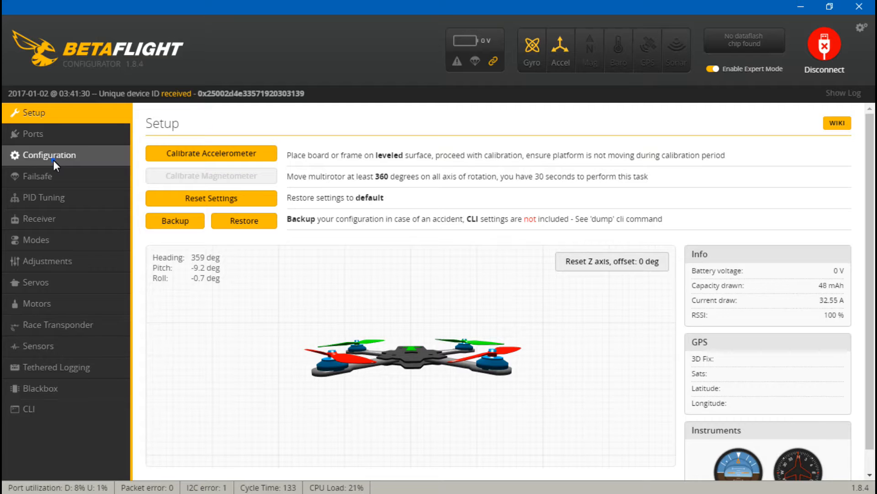
pyautogui.click(50, 155)
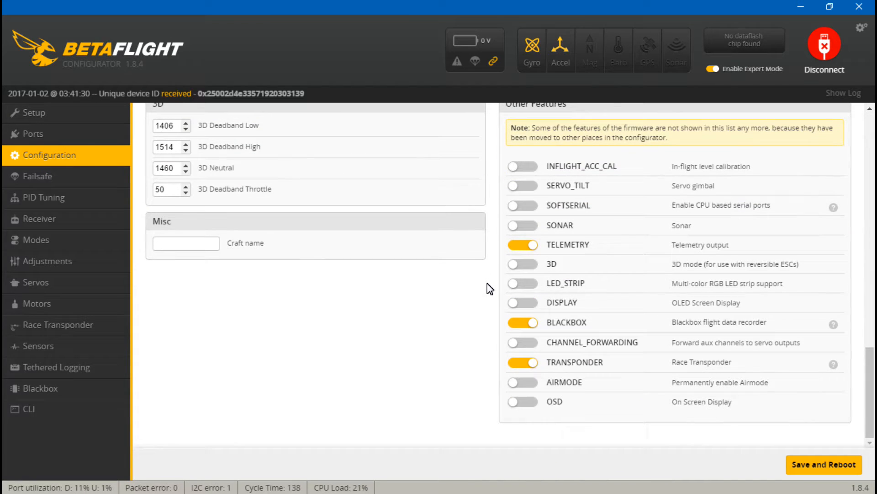
# Step: Leave the TRANSPONDER feature on and view transponder code EDCBA9876543 in Race Transponder
pyautogui.click(522, 362)
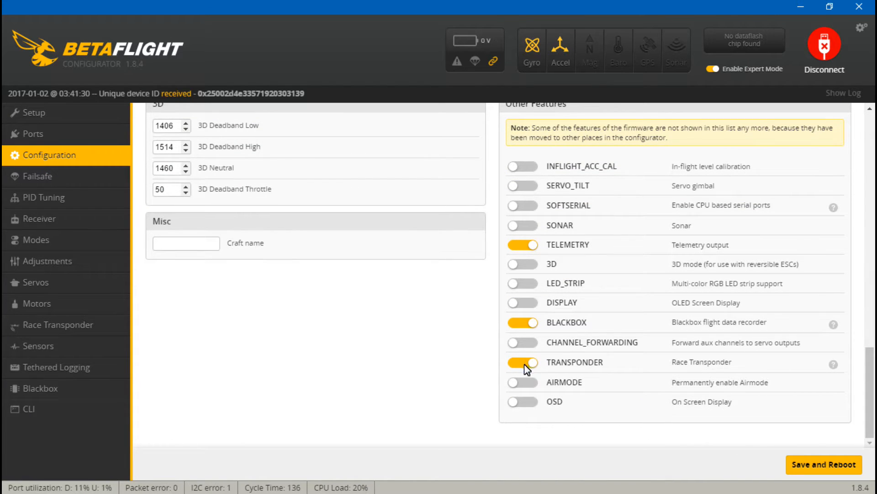
pyautogui.click(523, 362)
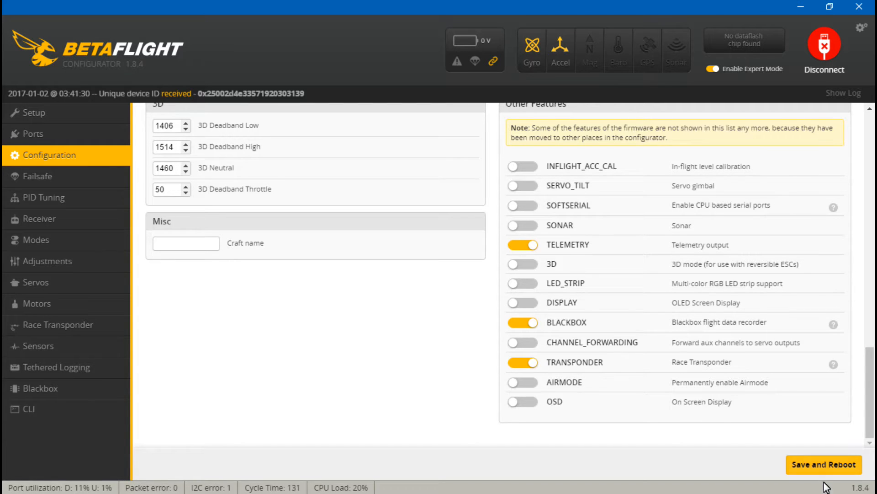
pyautogui.moveTo(117, 334)
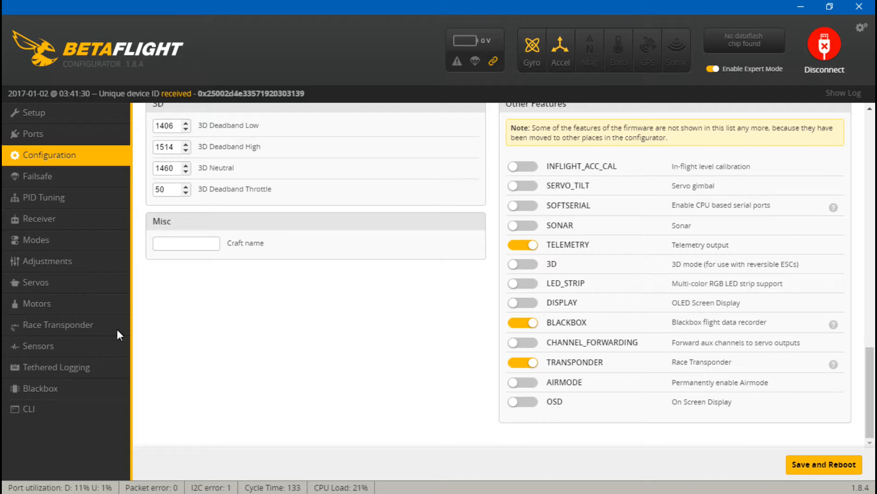
pyautogui.click(57, 324)
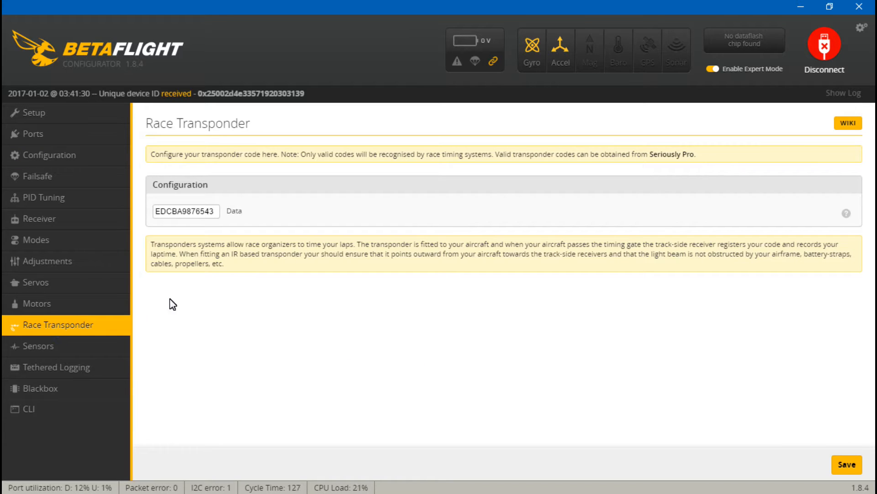